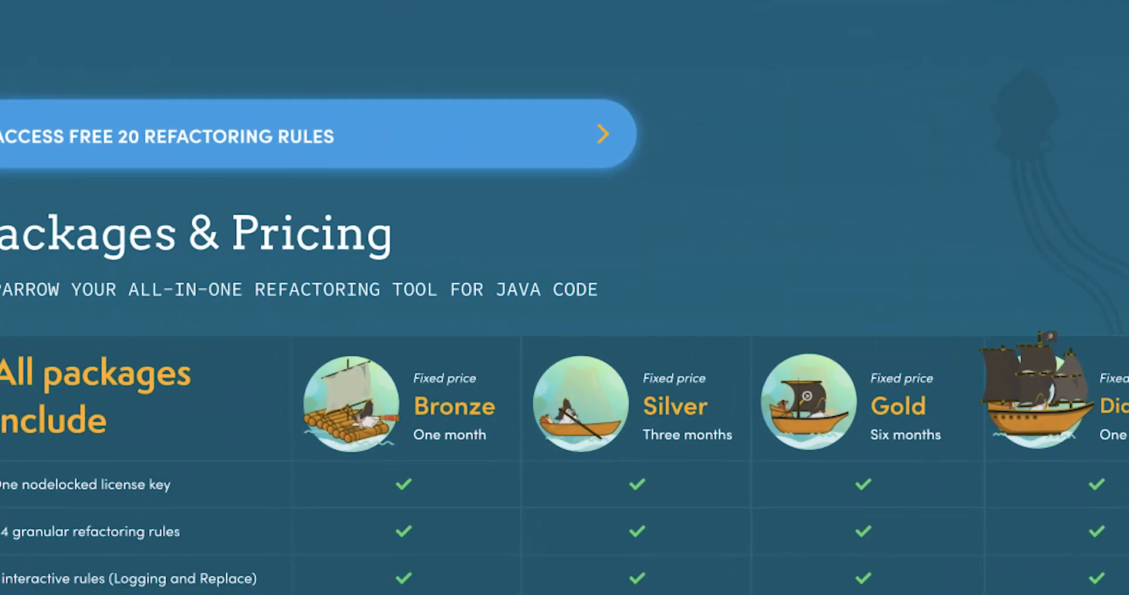
scroll(down, 3)
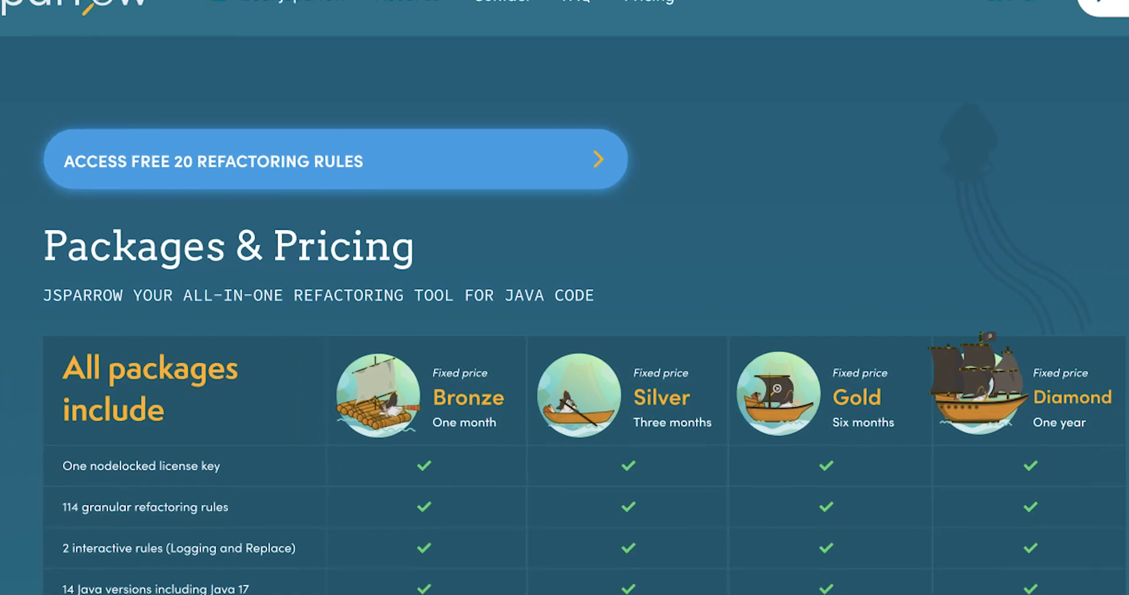